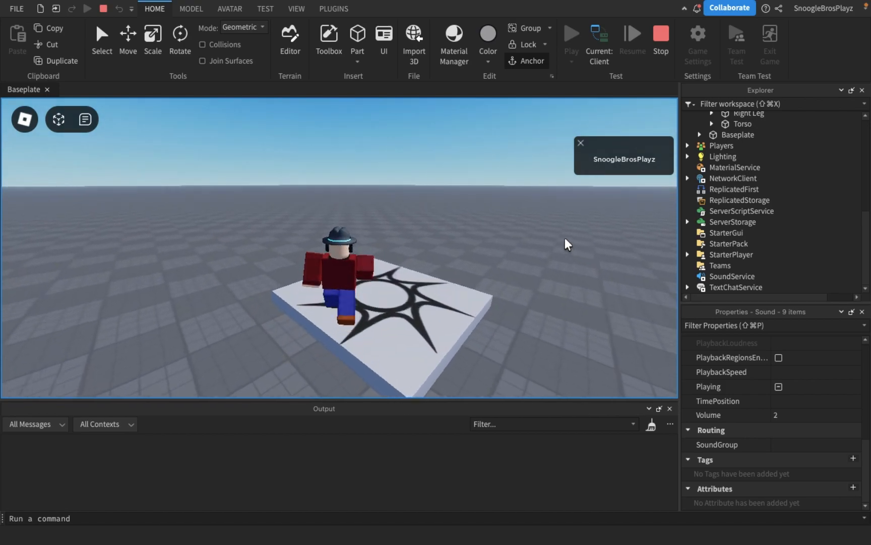
Select SoundService in the Explorer so its properties show AmbientReverb as NoReverb.
click(732, 277)
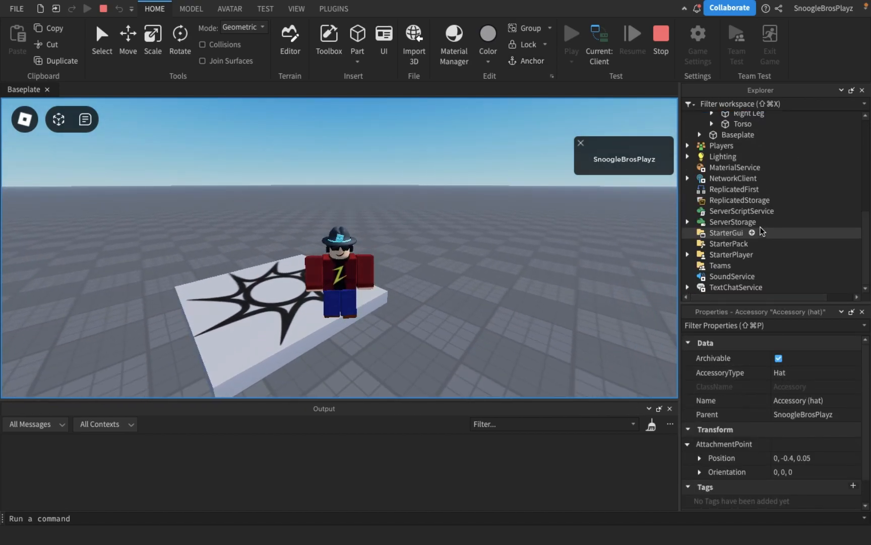
click(733, 277)
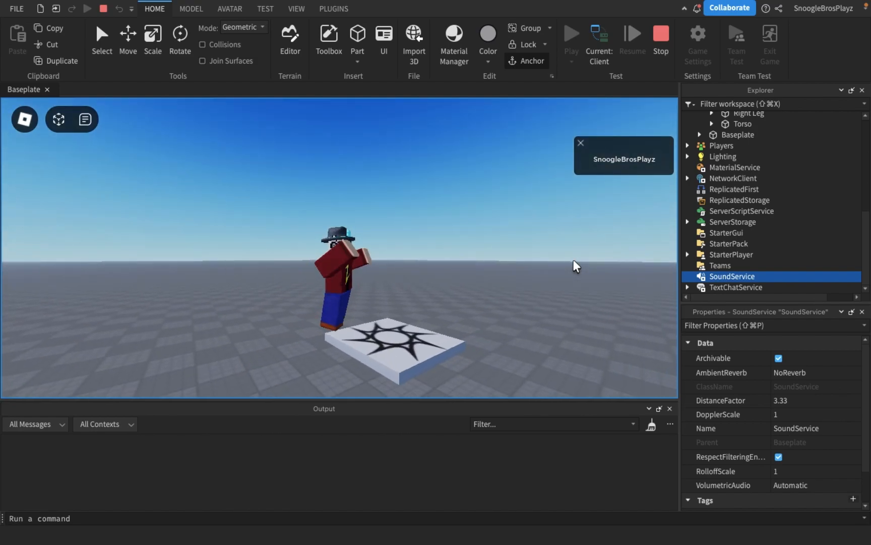
Set AmbientReverb to the Cave preset, then bring up the Toolbox sound library.
click(811, 372)
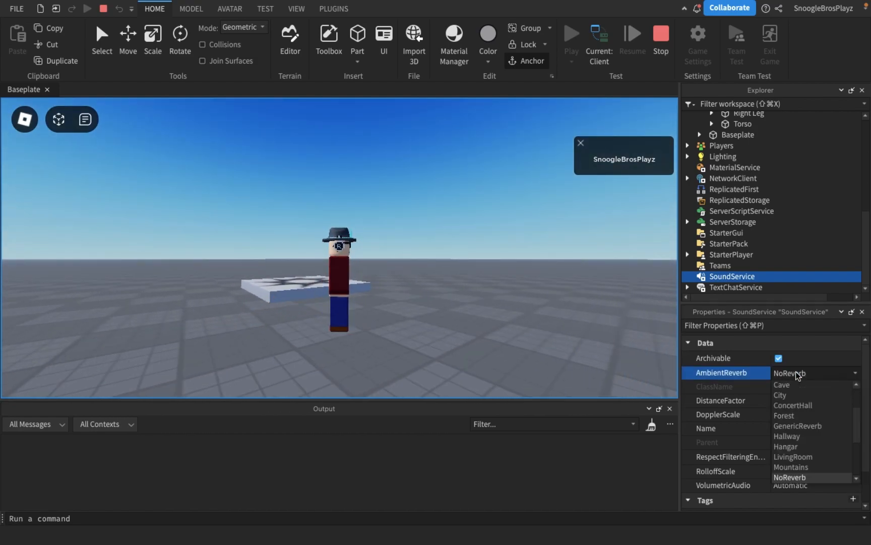
click(782, 384)
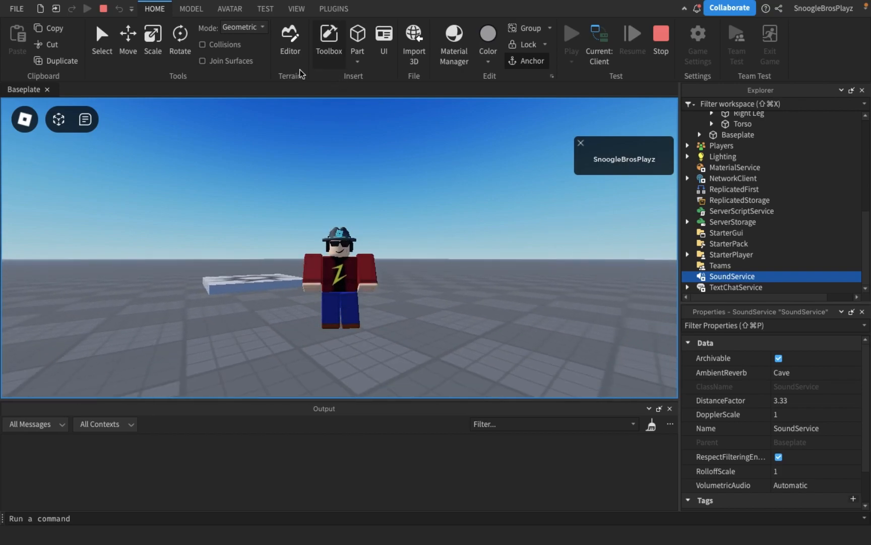
click(327, 36)
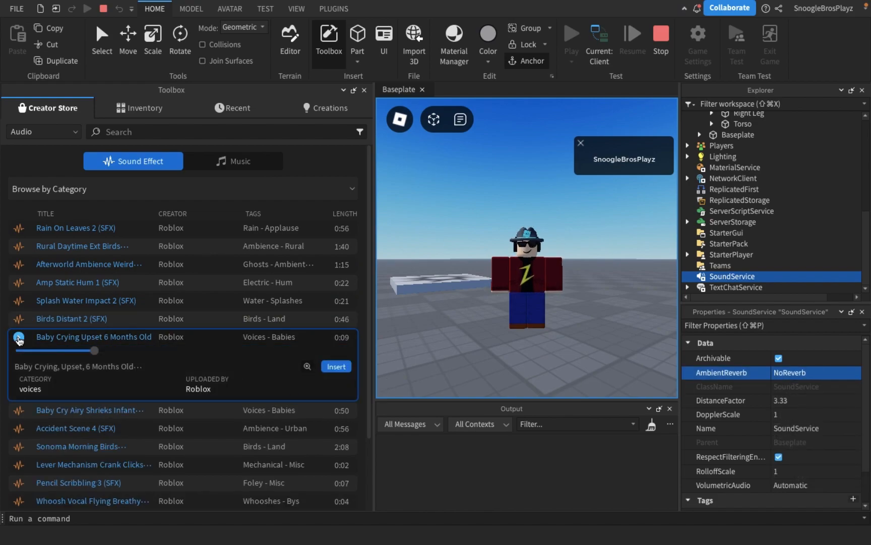
Preview the Baby Crying Upset 6 Months Old clip and skip ahead with its slider.
click(18, 339)
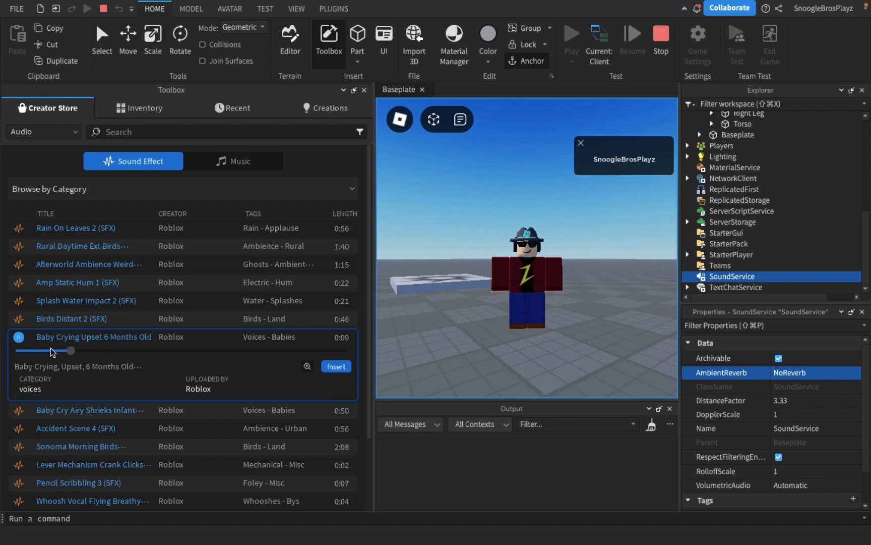
click(18, 337)
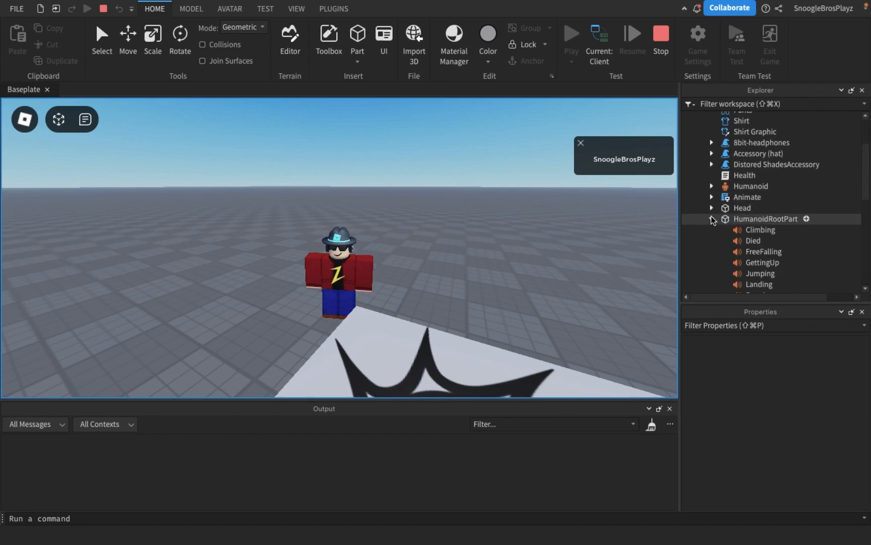
Browse the insert-object menu on the character's Jumping sound, then dismiss it.
click(785, 209)
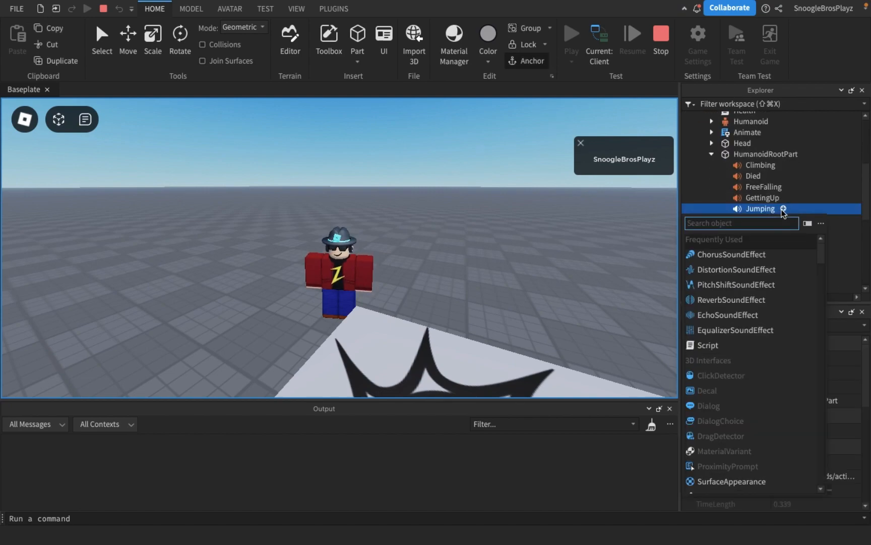
click(727, 298)
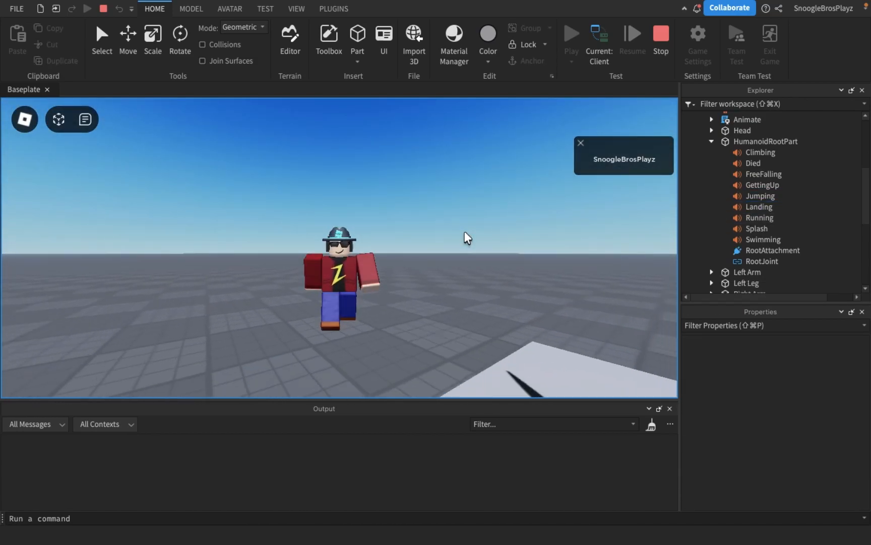
Select SoundService again to confirm AmbientReverb reads ConcertHall.
scroll(down, 3)
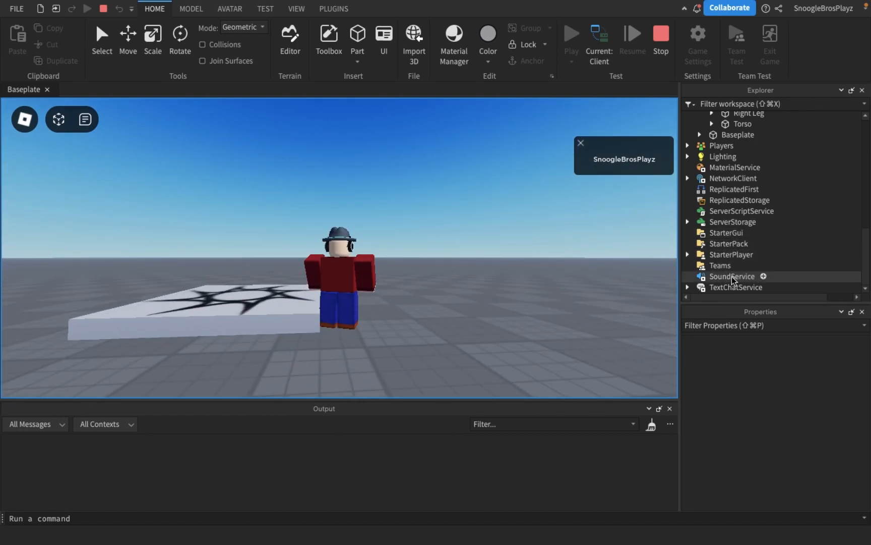
click(732, 277)
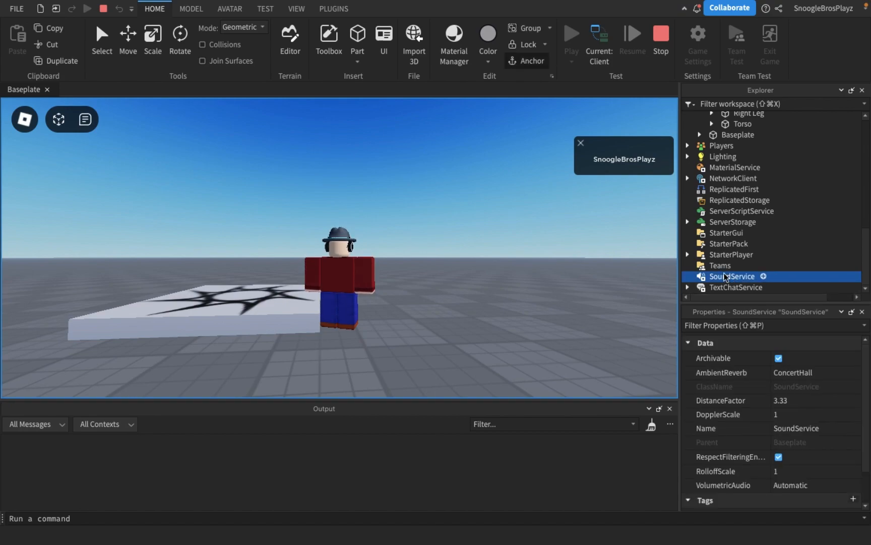